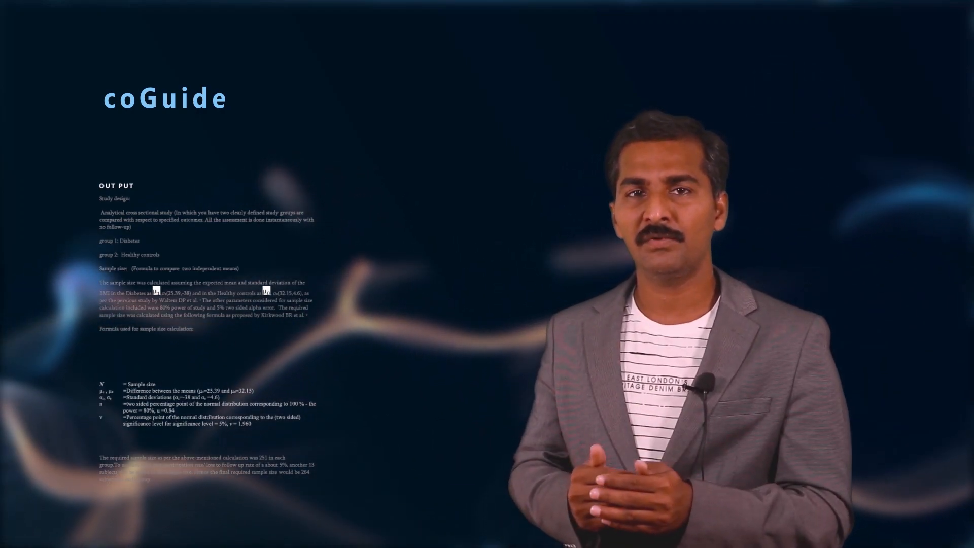
# - Highlight the 'Study design' heading at the top of the sample-size output report
pyautogui.doubleClick(115, 197)
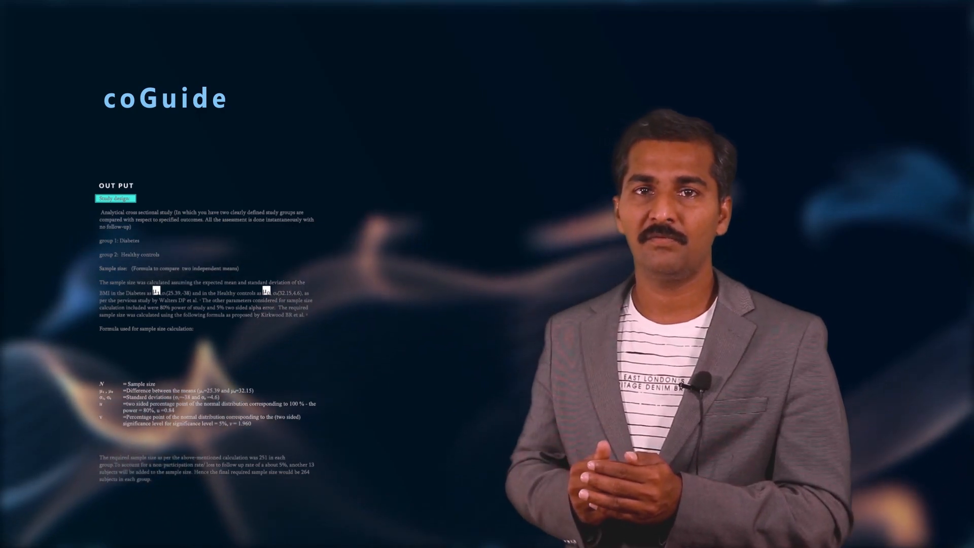